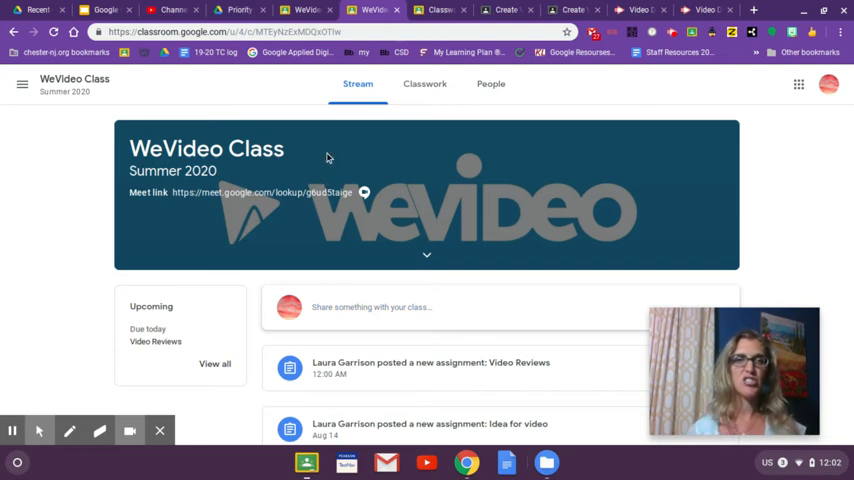
Scroll down the class stream and open the 'Idea for video' assignment post
scroll(down, 3)
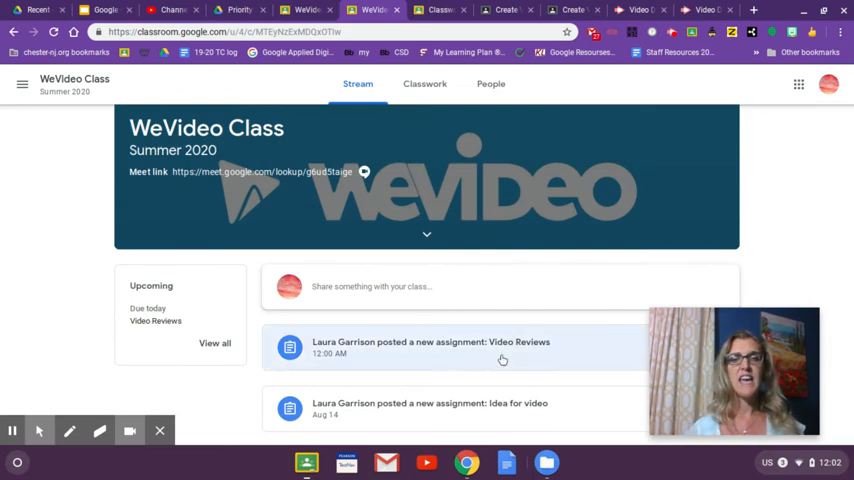
scroll(down, 3)
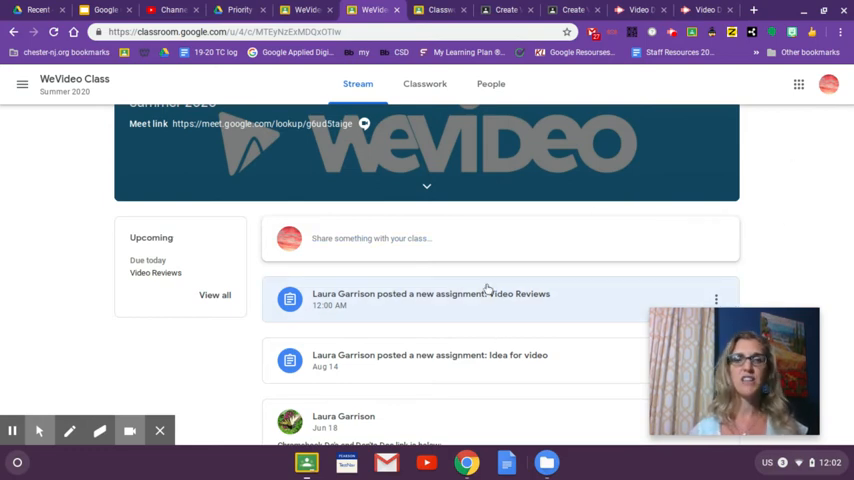
scroll(down, 3)
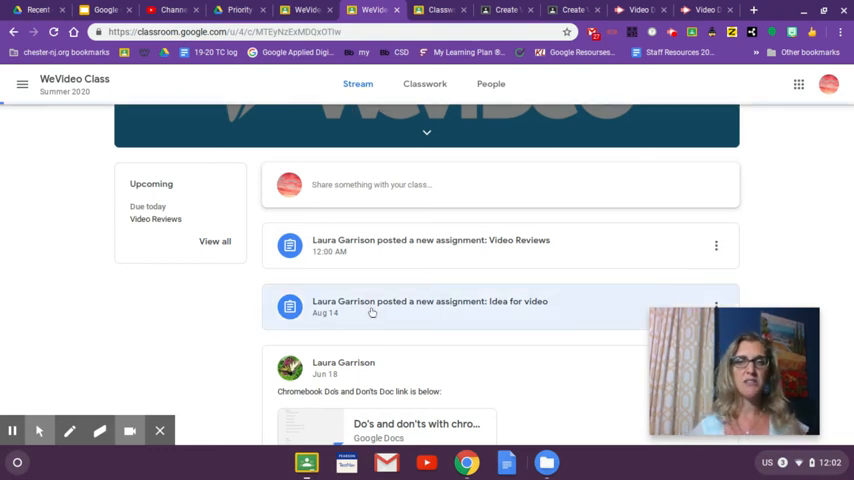
click(429, 306)
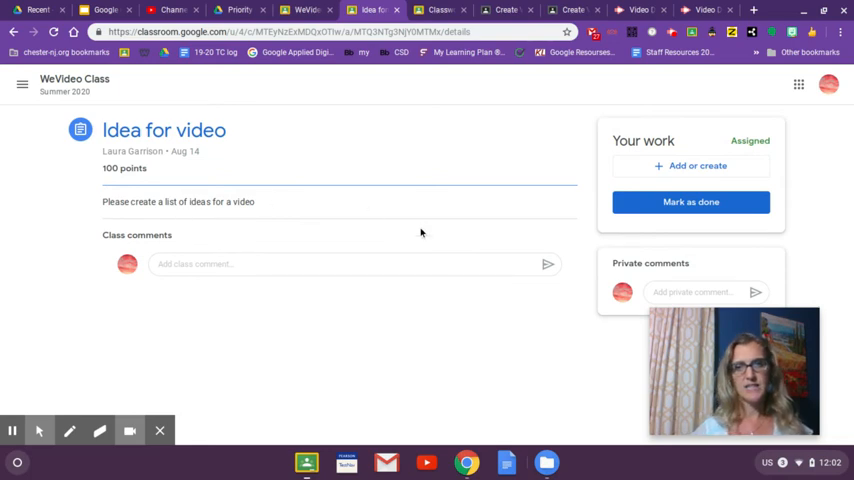
mouse_move(163, 214)
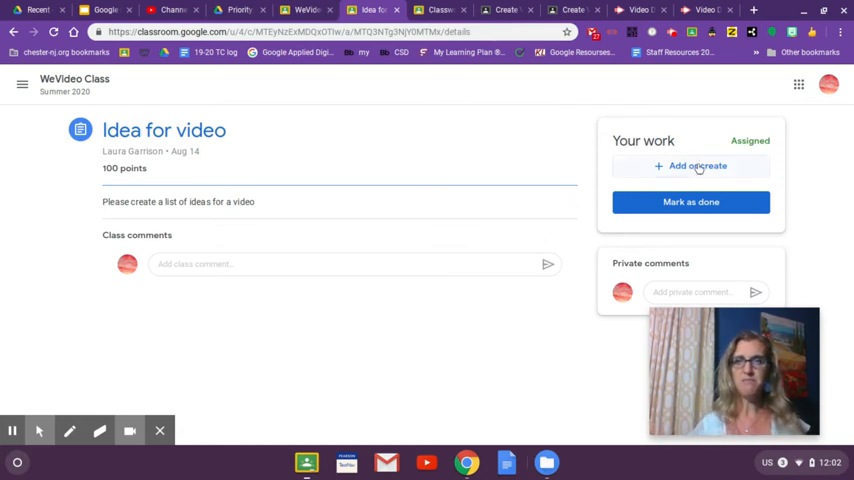
Open the 'Add or create' menu in the Your work panel
click(691, 165)
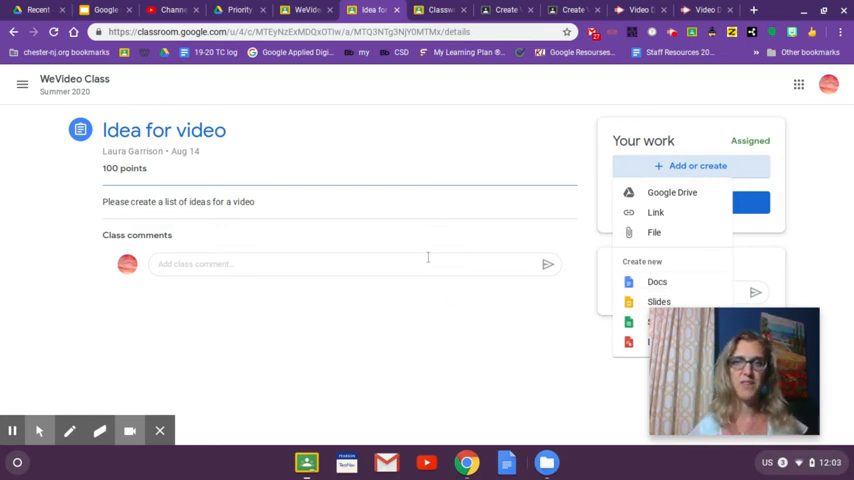
mouse_move(423, 143)
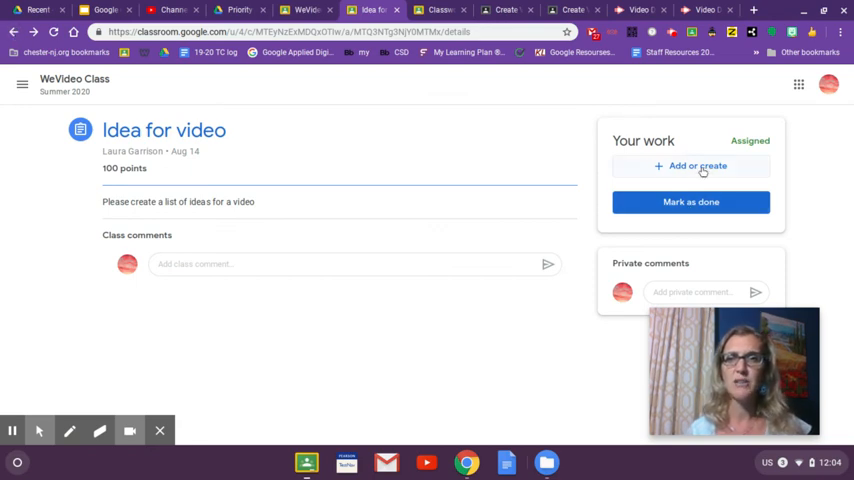
click(691, 166)
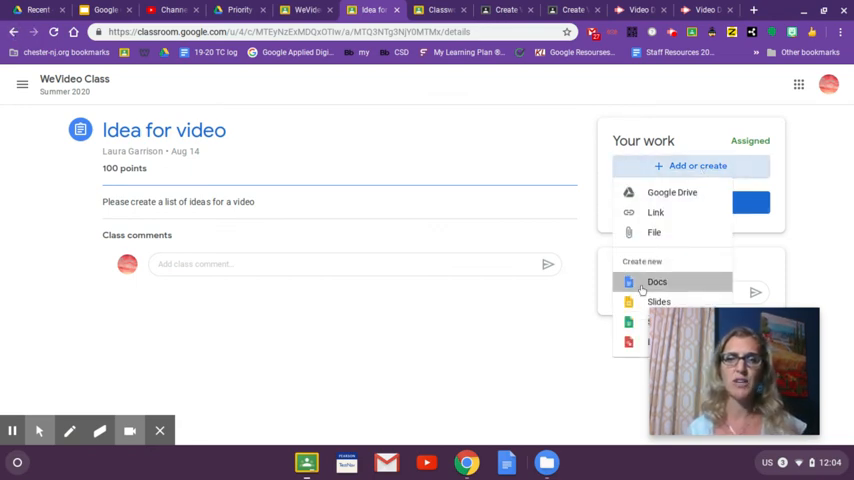
Create a new Google Doc from the Add or create menu
click(657, 281)
text(List of )
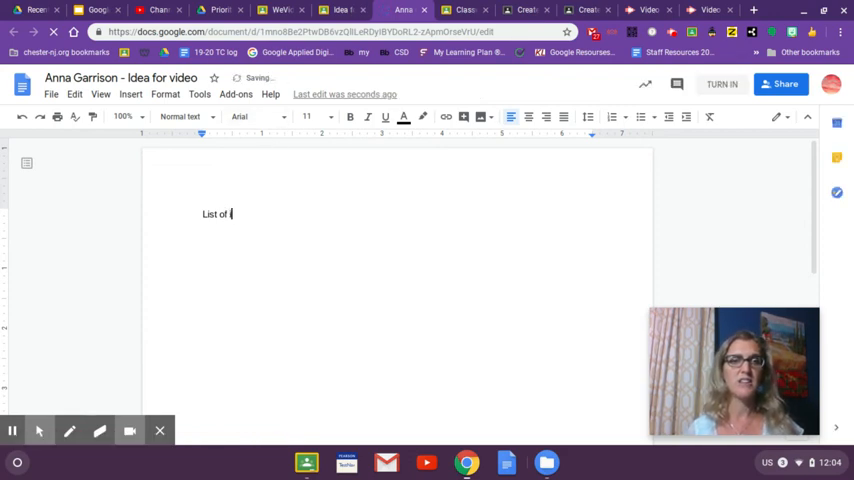
text(ideas)
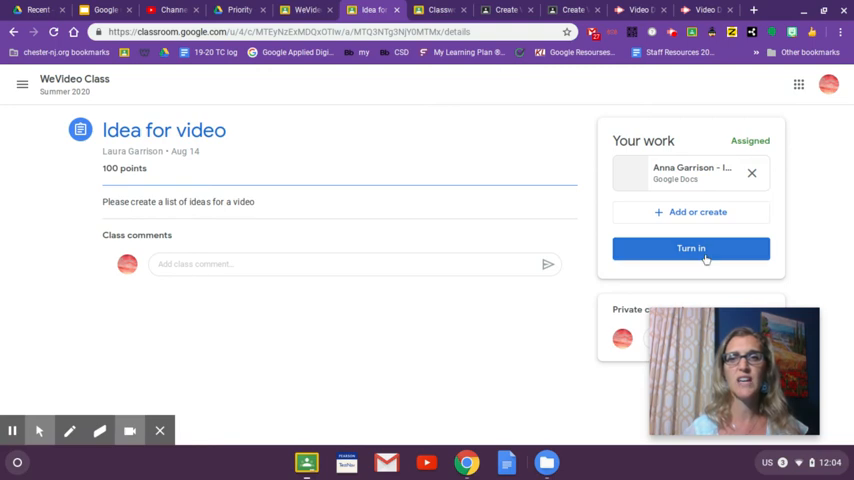
click(691, 248)
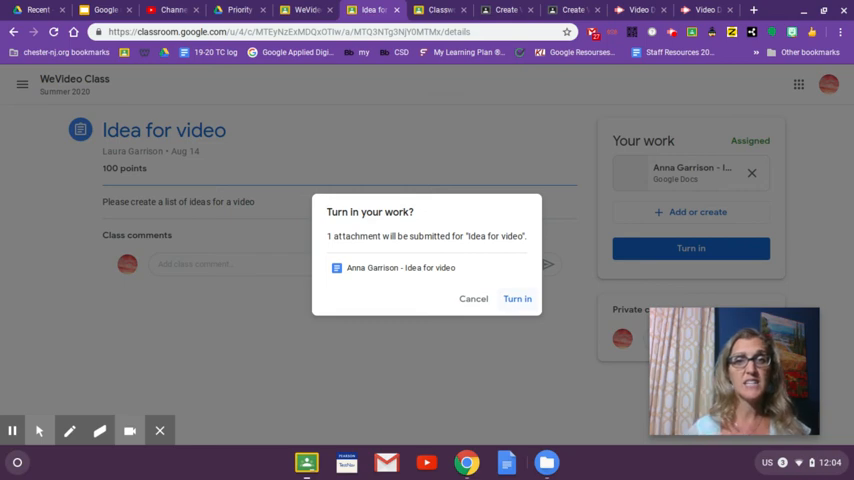
click(517, 298)
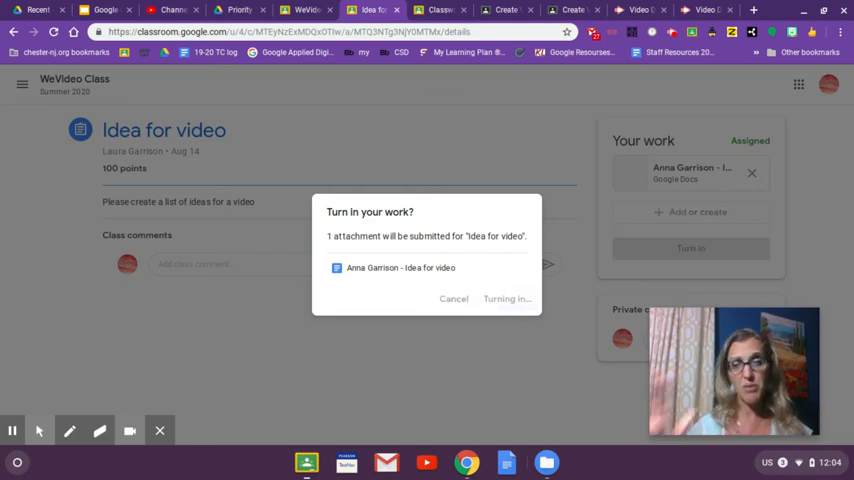
click(507, 298)
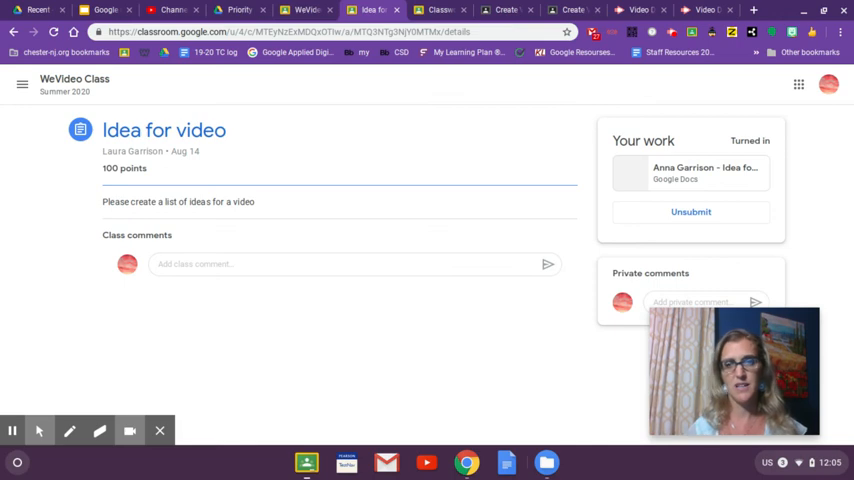
mouse_move(22, 84)
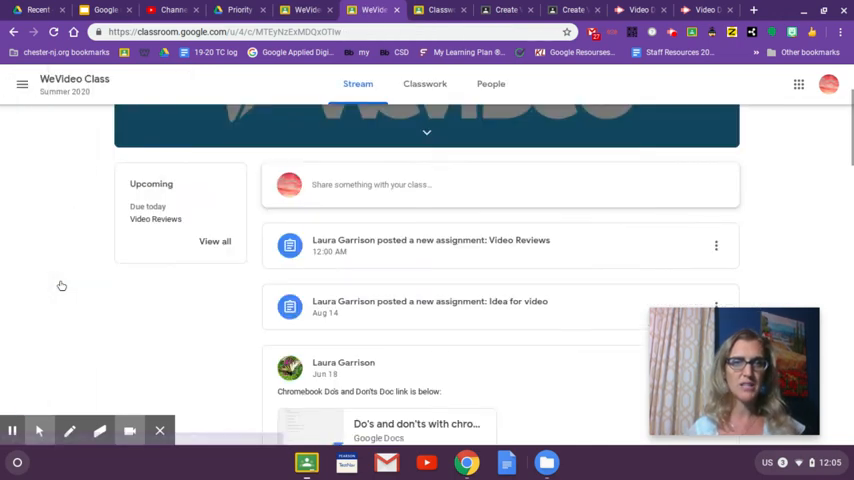
Open the Video Reviews assignment and its 'Google Classroom for parents' Slides attachment
click(430, 245)
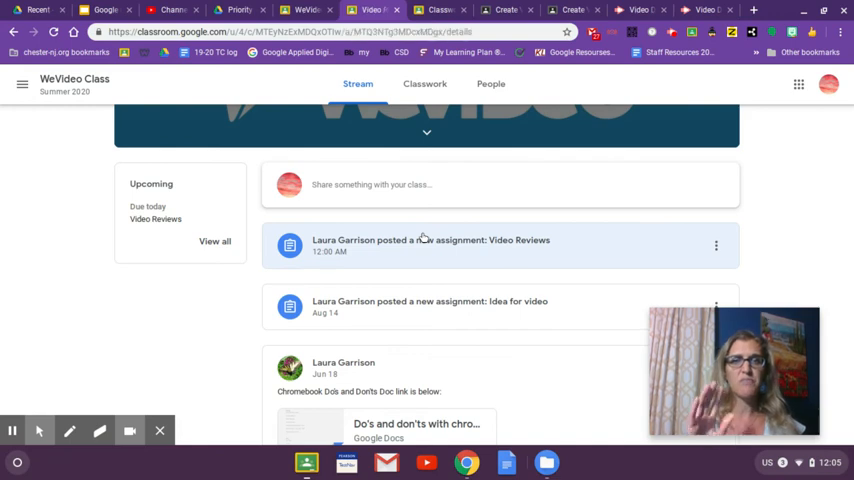
click(430, 240)
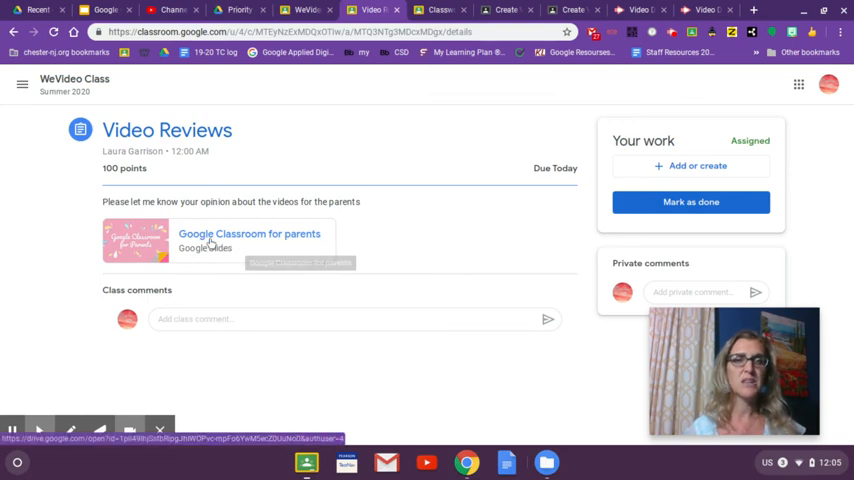
click(249, 238)
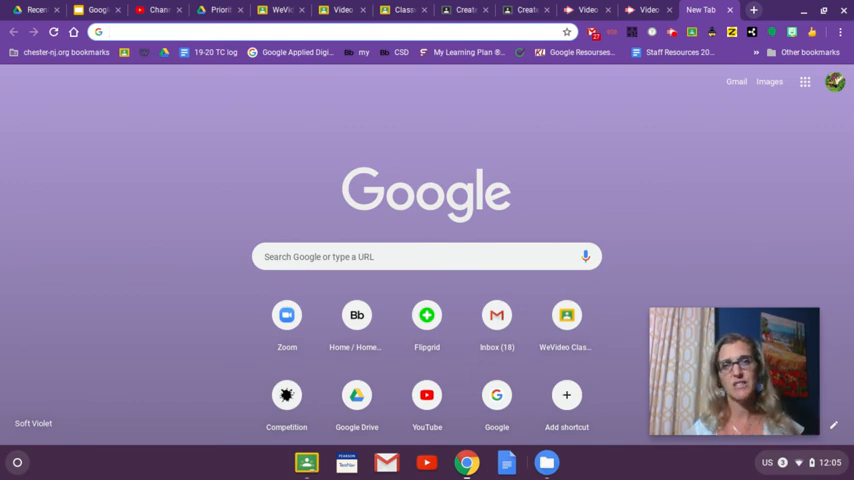
Switch to the 'Google Classroom for students' presentation and open its sharing settings
click(805, 81)
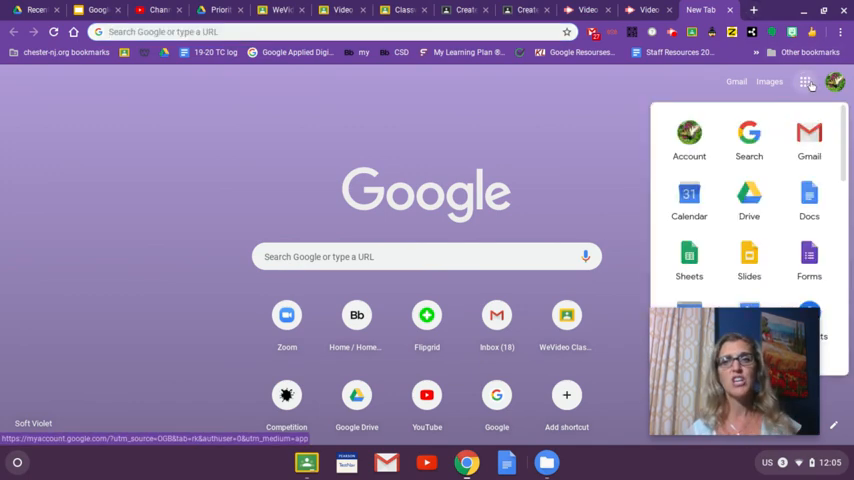
click(749, 195)
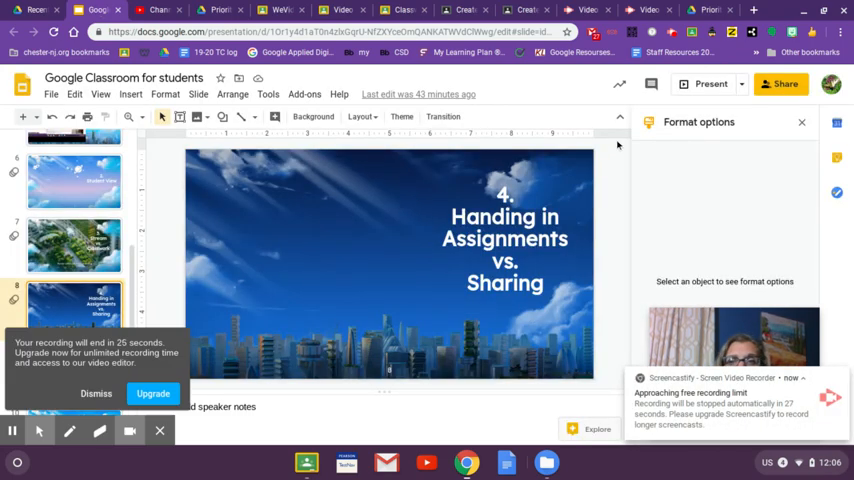
click(784, 84)
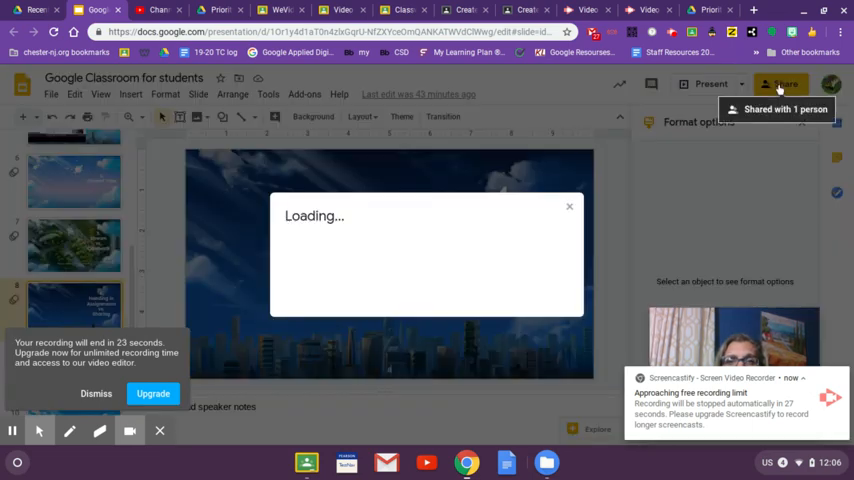